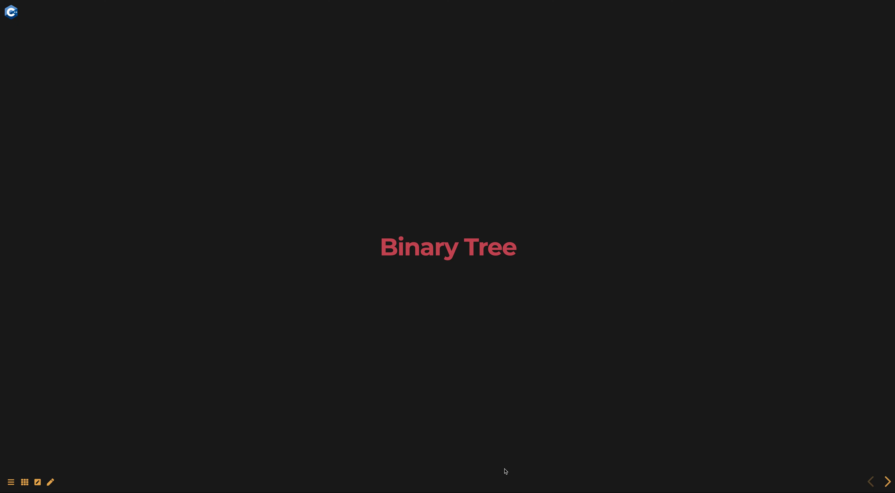
# - Advance the deck from the Binary Tree title slide to the C++ code example slide
pyautogui.click(885, 482)
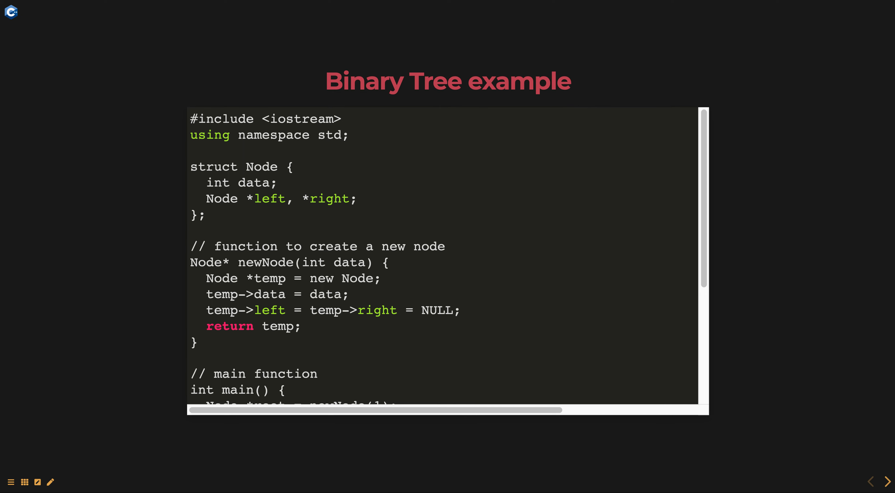
pyautogui.moveTo(322, 184)
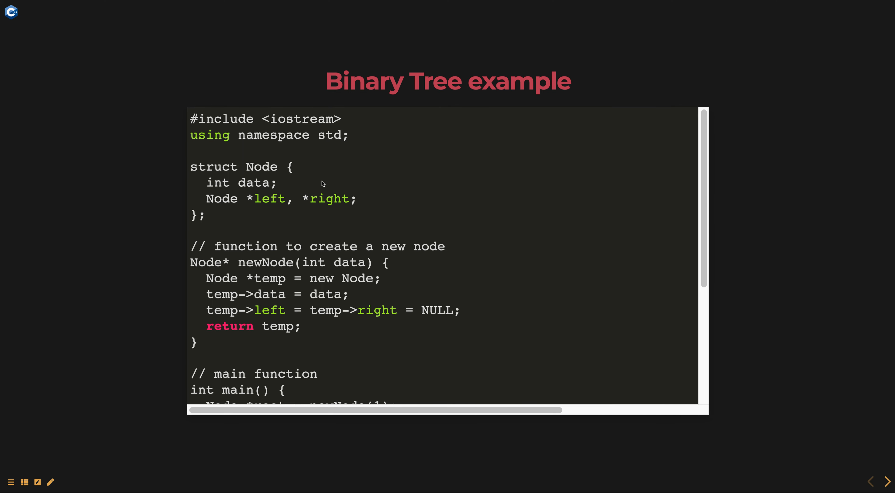
pyautogui.moveTo(296, 185)
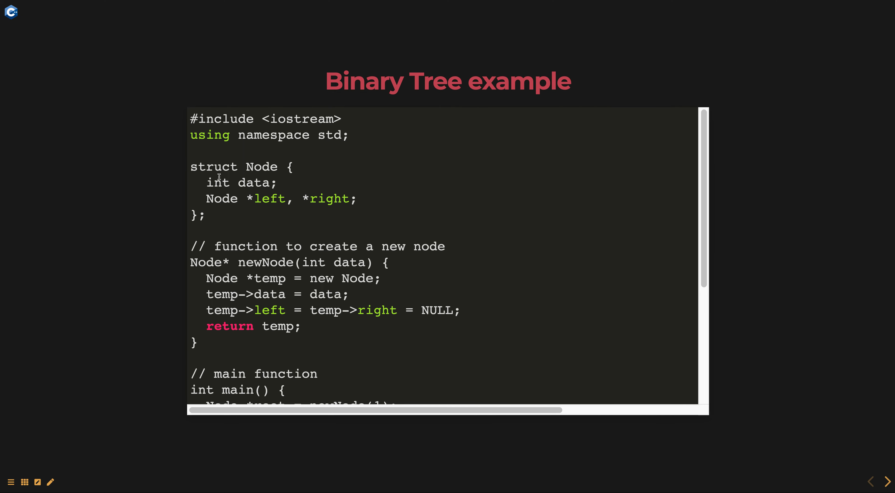
# - Highlight 'left' in the Node struct's pointer declaration and scroll the code down to main()
pyautogui.doubleClick(254, 183)
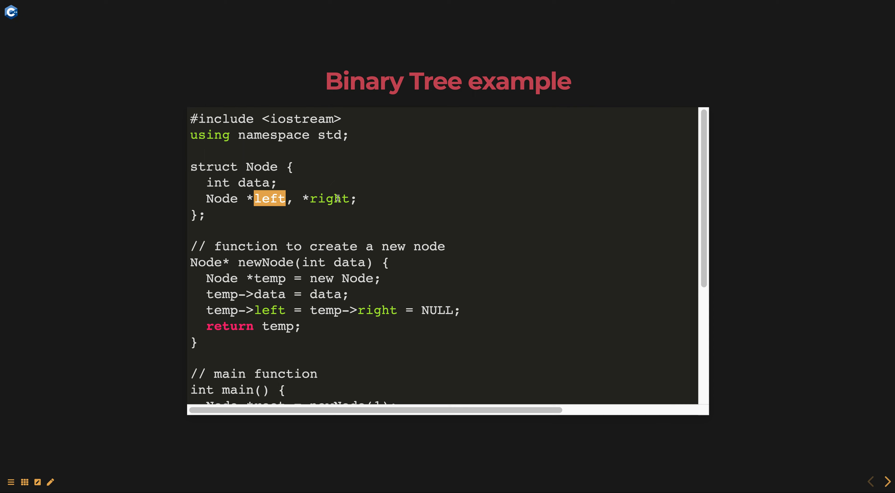
pyautogui.scroll(-3)
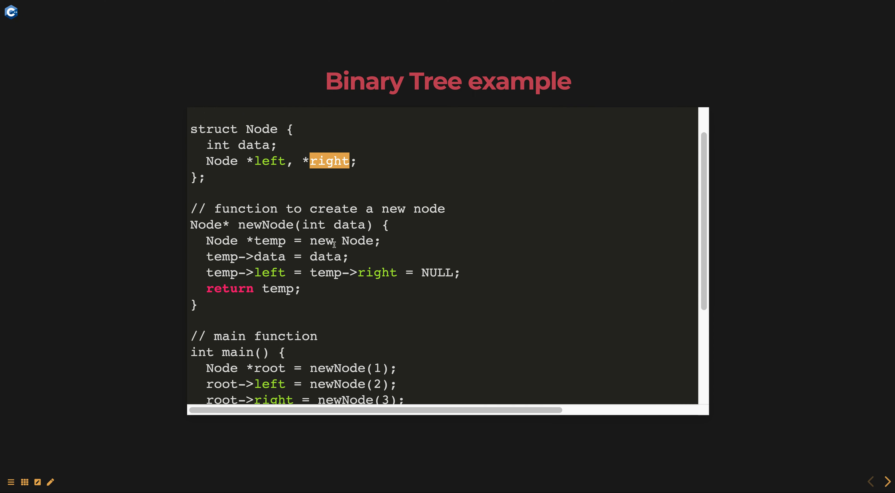